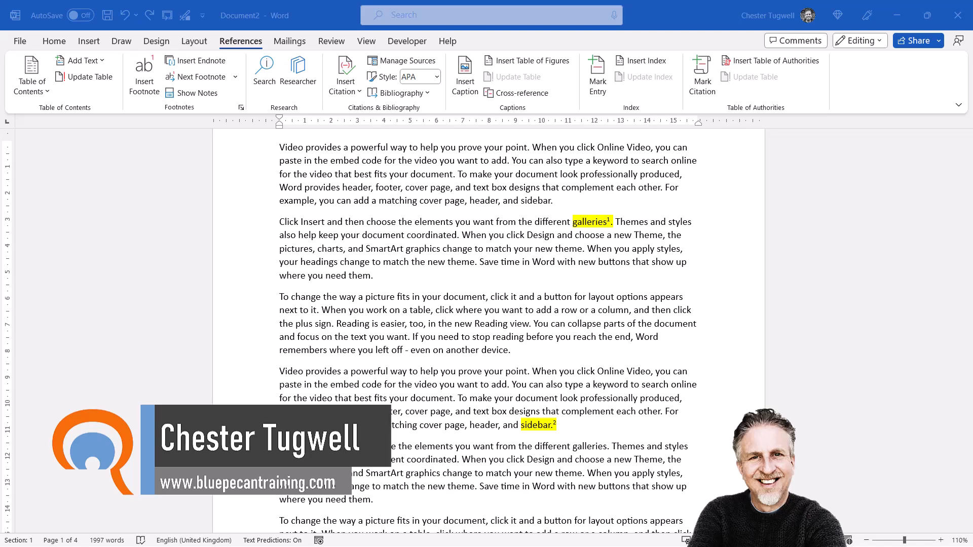
Step: Insert a formatted footnote-number cross-reference to footnote 1 after the word device
{"action": "scroll", "scroll_direction": "down", "scroll_amount": 3}
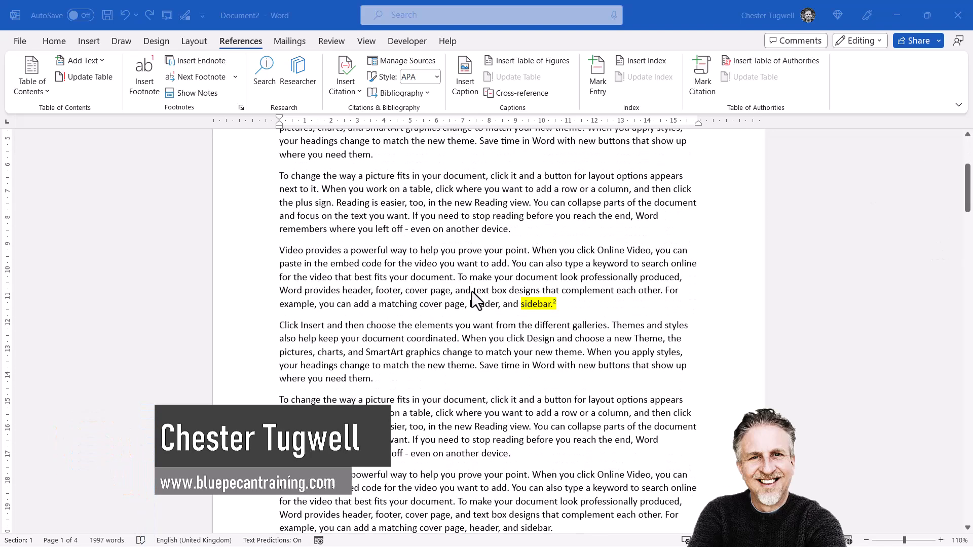
{"action": "scroll", "scroll_direction": "down", "scroll_amount": 3}
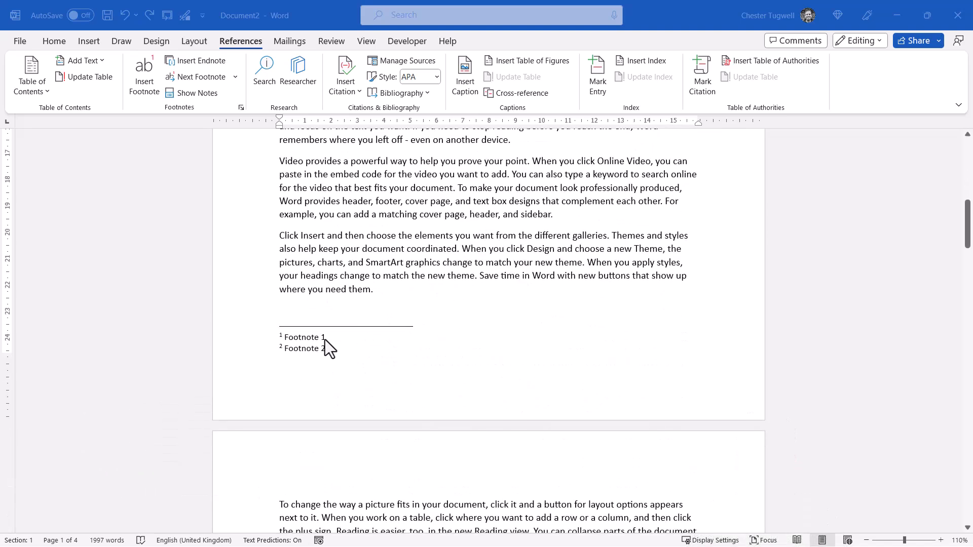
{"action": "mouse_move", "coordinate": [351, 360]}
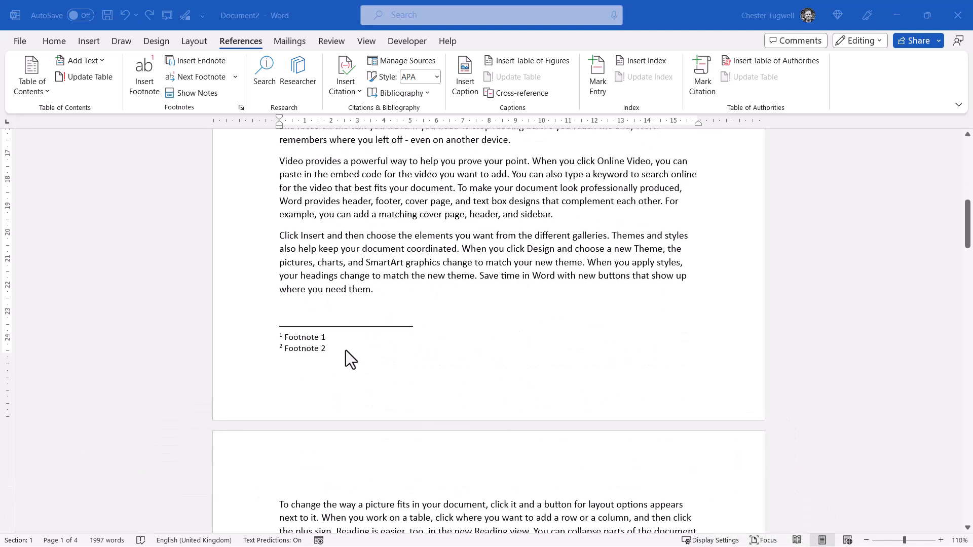
{"action": "mouse_move", "coordinate": [292, 348]}
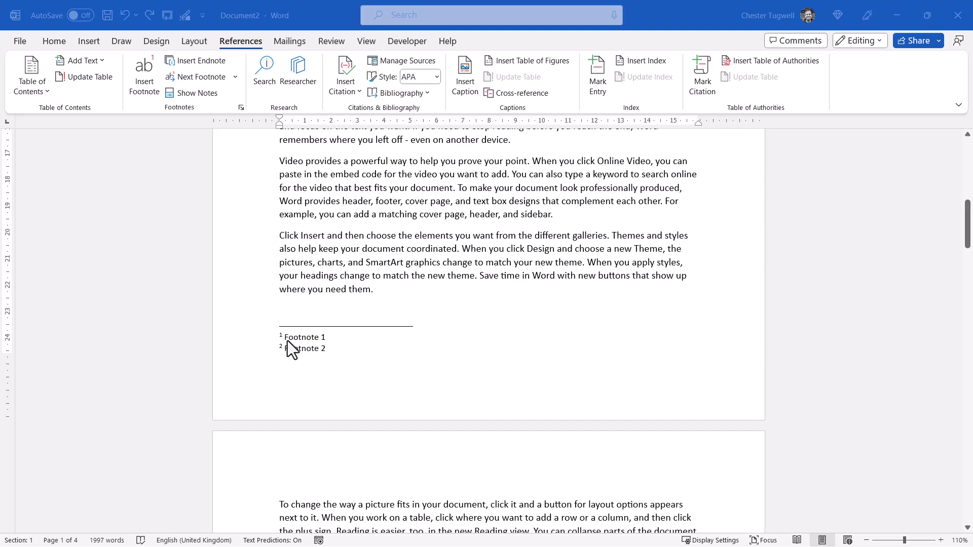
{"action": "scroll", "scroll_direction": "down", "scroll_amount": 3}
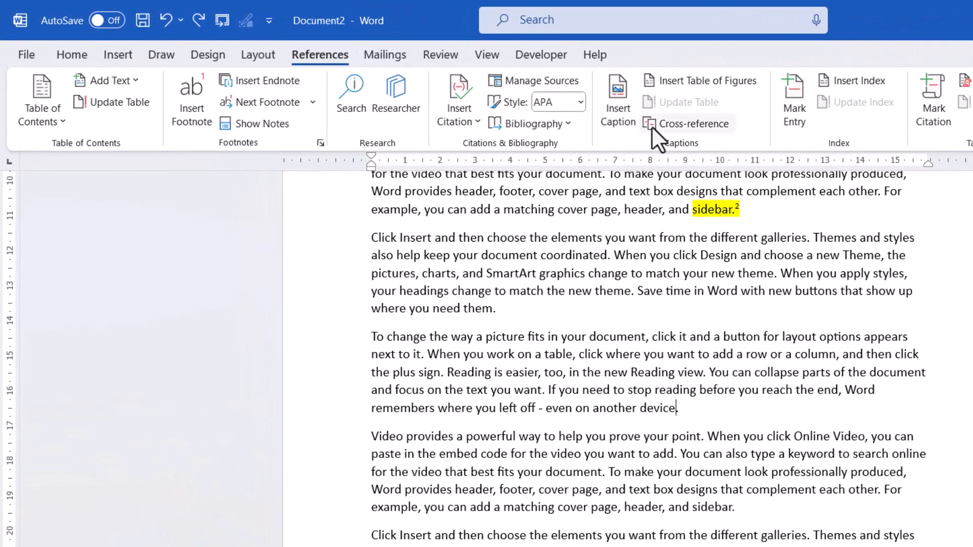
{"action": "left_click", "coordinate": [687, 124]}
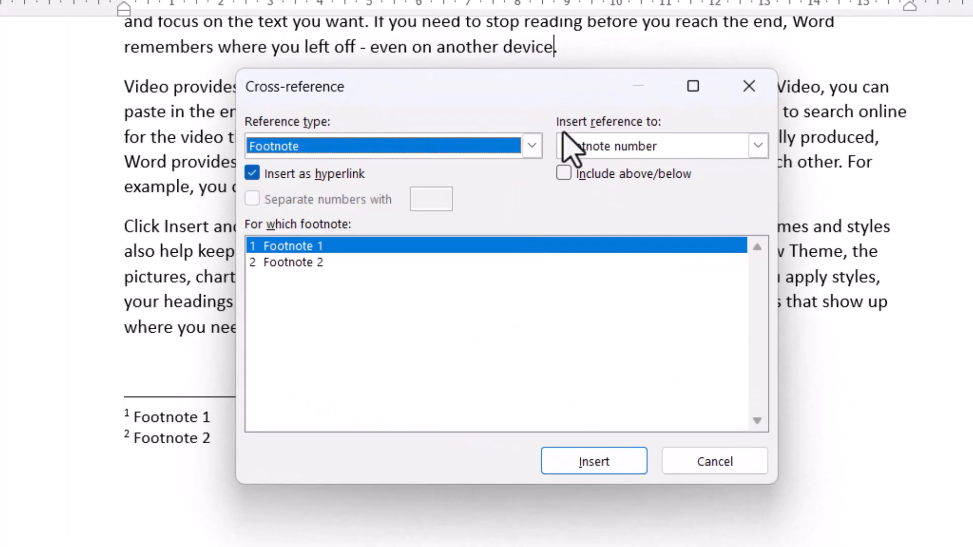
{"action": "left_click", "coordinate": [756, 146]}
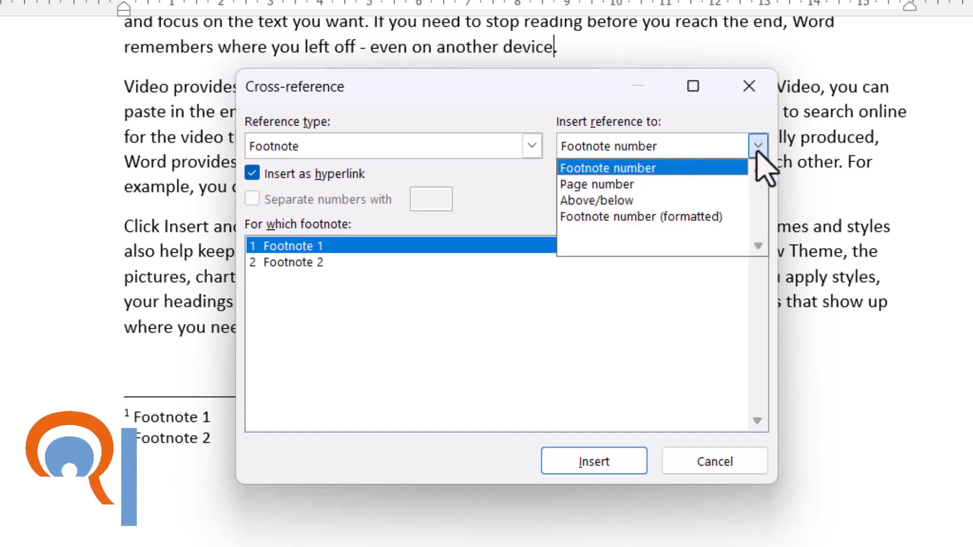
{"action": "left_click", "coordinate": [641, 217]}
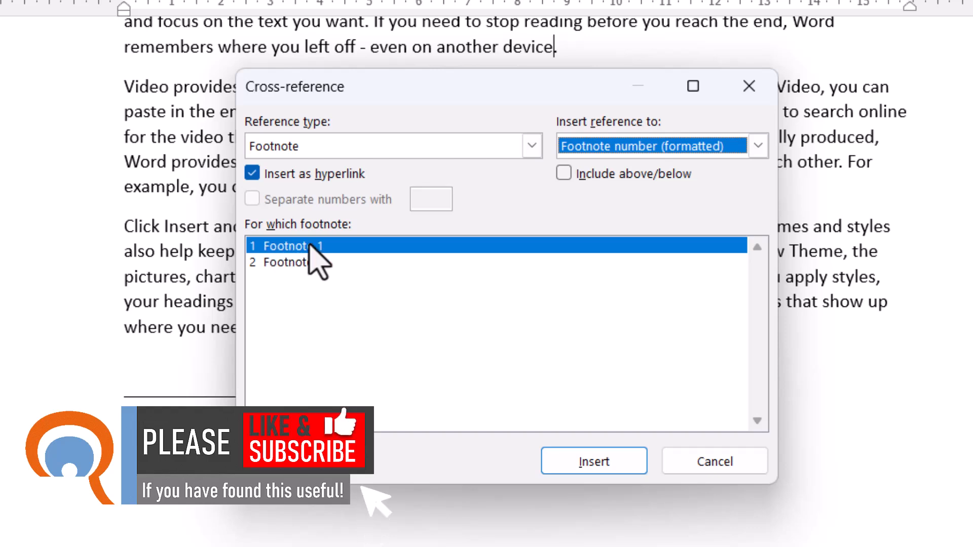
{"action": "mouse_move", "coordinate": [310, 267]}
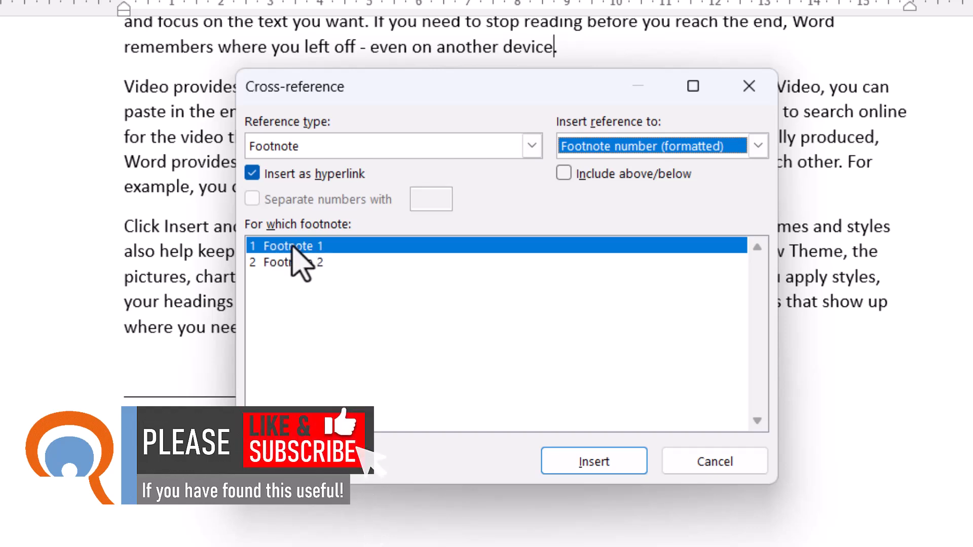
{"action": "mouse_move", "coordinate": [593, 461]}
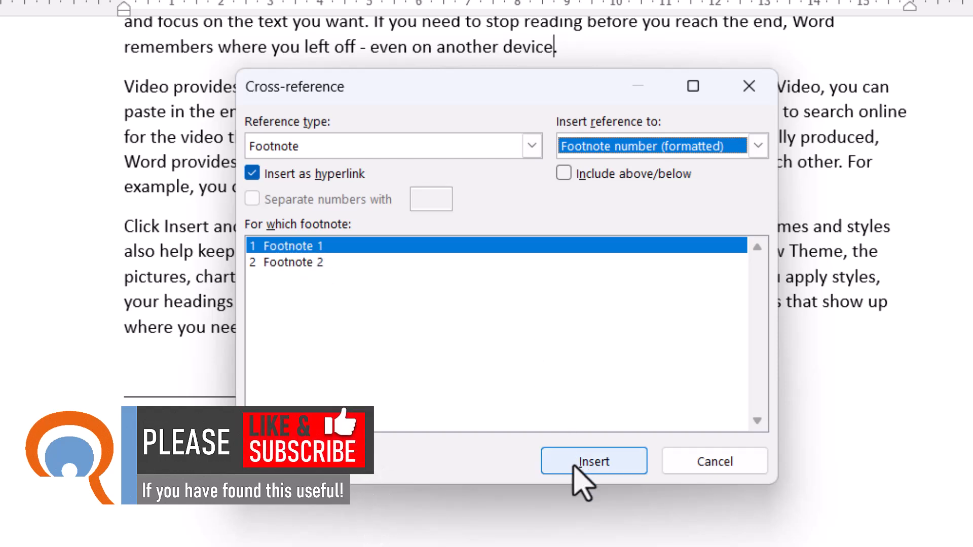
{"action": "left_click", "coordinate": [593, 461]}
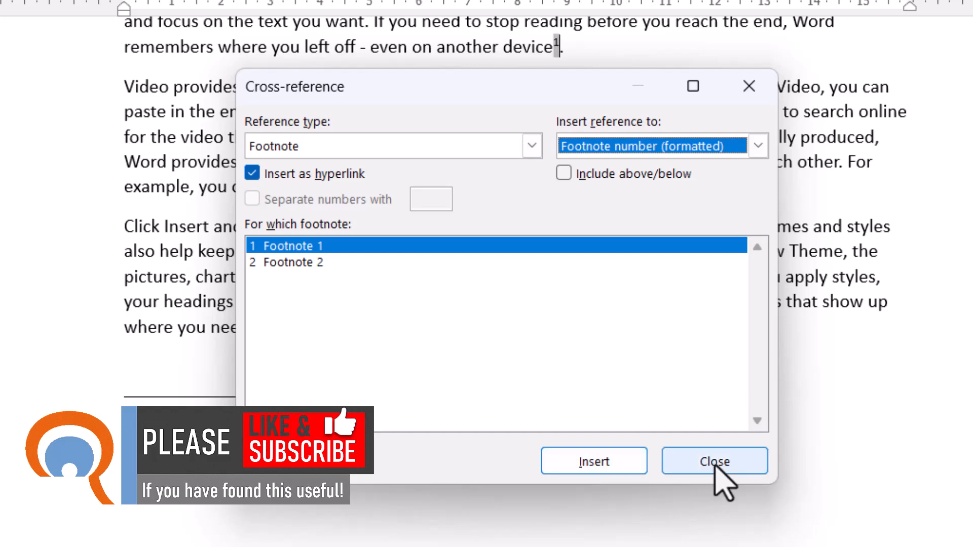
{"action": "left_click", "coordinate": [715, 462]}
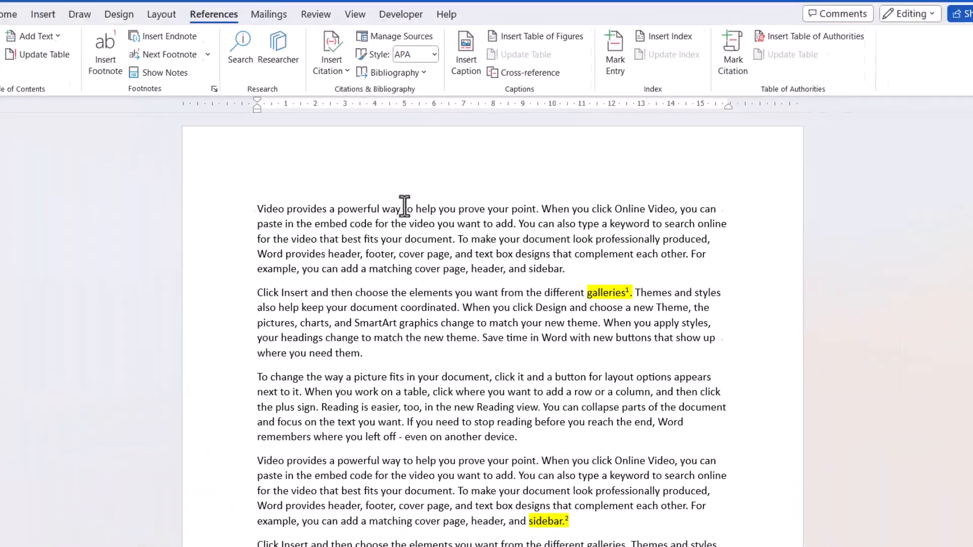
Step: Insert a new earlier footnote with text 'Footnote 0', renumbering the others to 2 and 3
{"action": "scroll", "scroll_direction": "down", "scroll_amount": 3}
{"action": "type", "text": "Foo"}
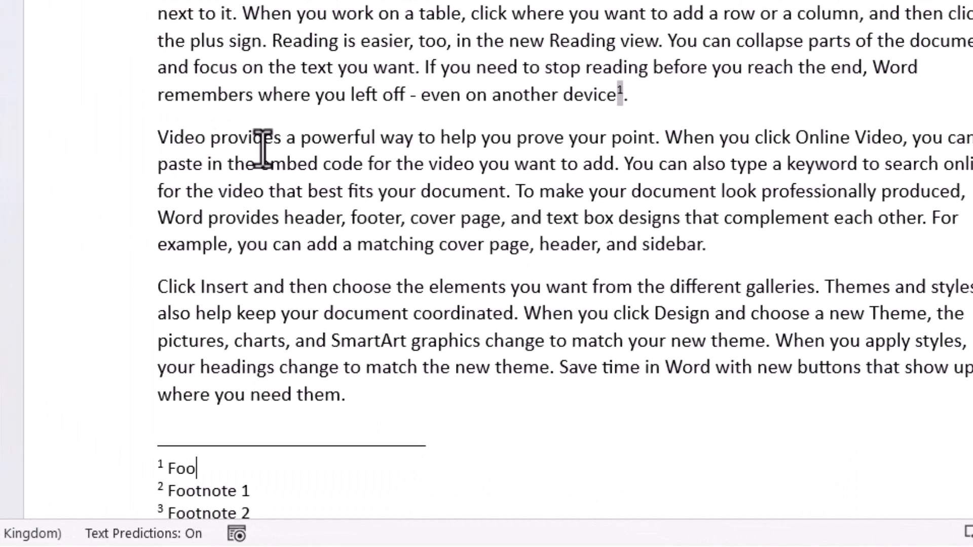
{"action": "type", "text": "tnote 0"}
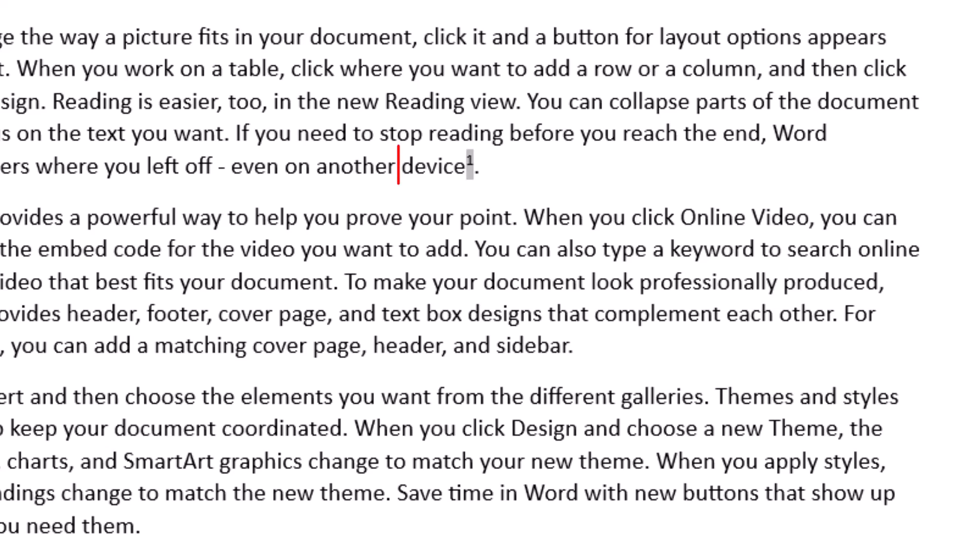
Step: Select the whole document and update all fields so the reference after device shows 2
{"action": "double_click", "coordinate": [436, 167]}
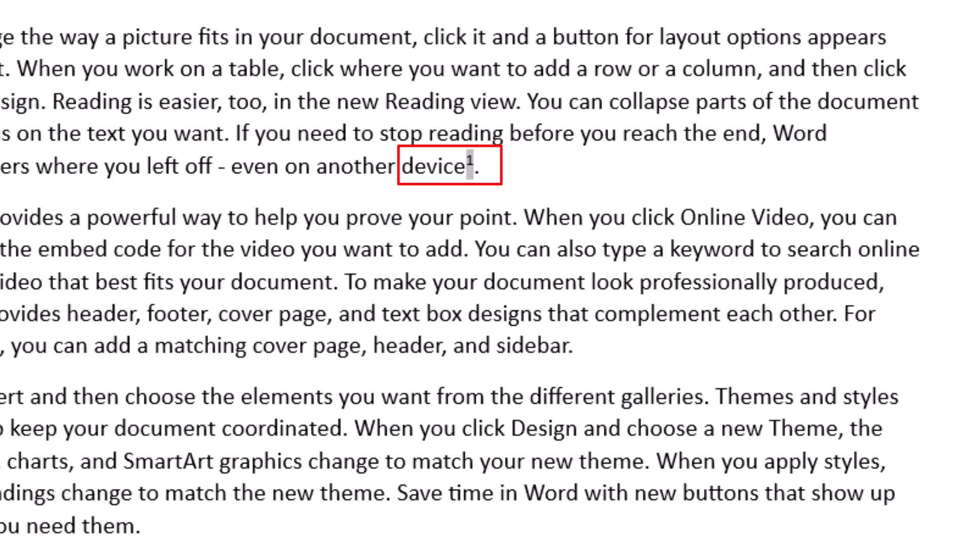
{"action": "key", "text": "ctrl+a"}
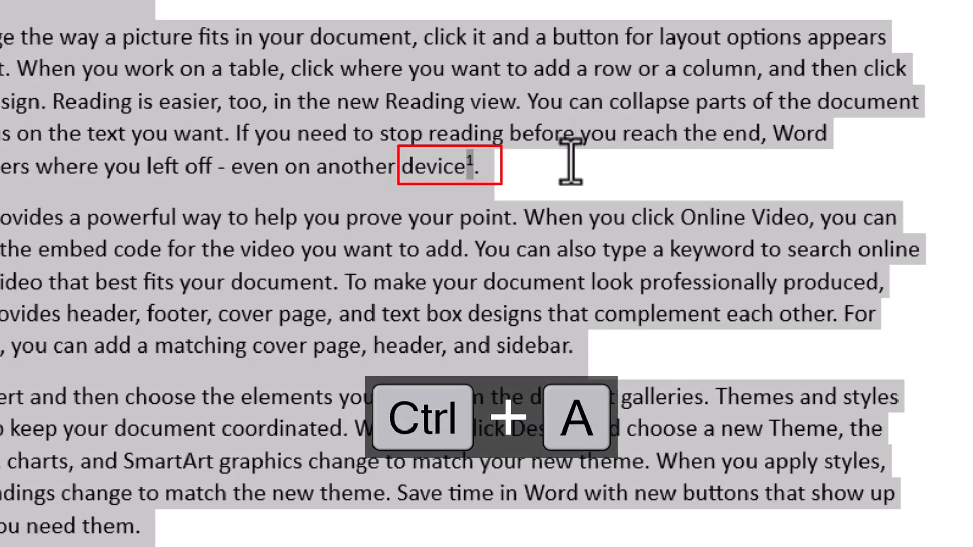
{"action": "key", "text": "F9"}
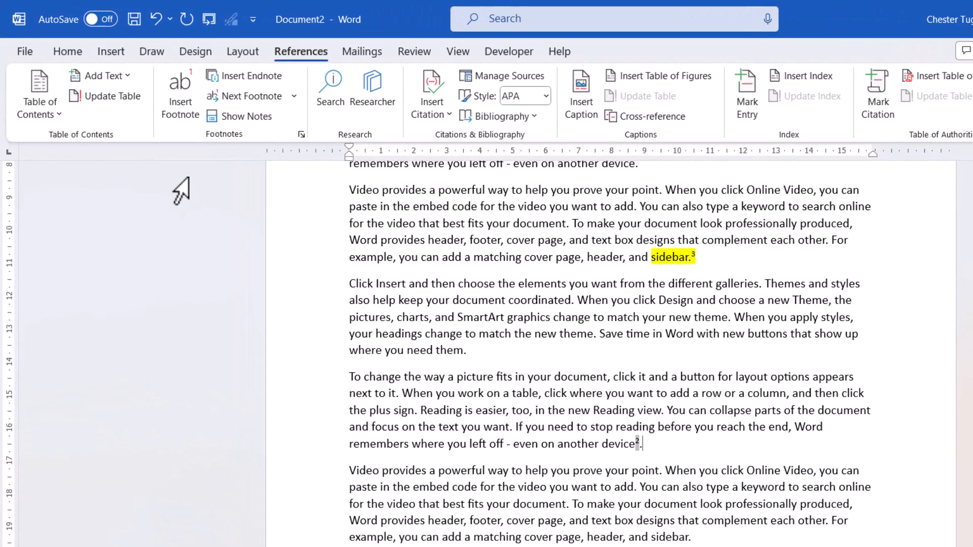
{"action": "left_click", "coordinate": [301, 134]}
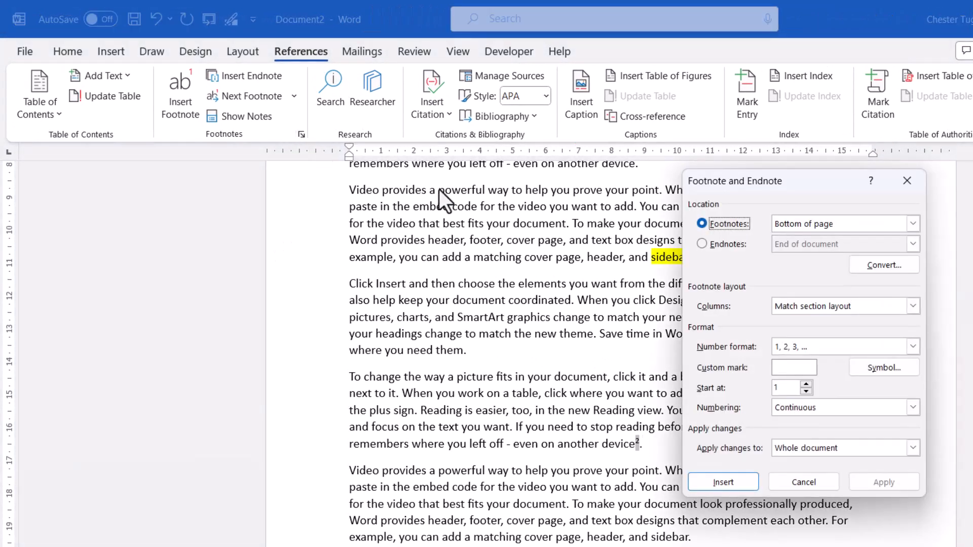
{"action": "left_click", "coordinate": [883, 265]}
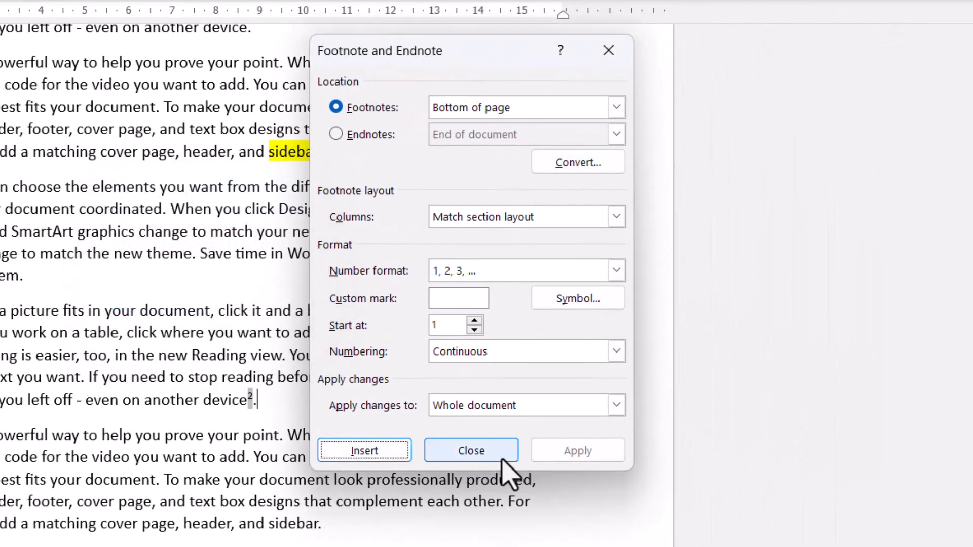
{"action": "left_click", "coordinate": [470, 450]}
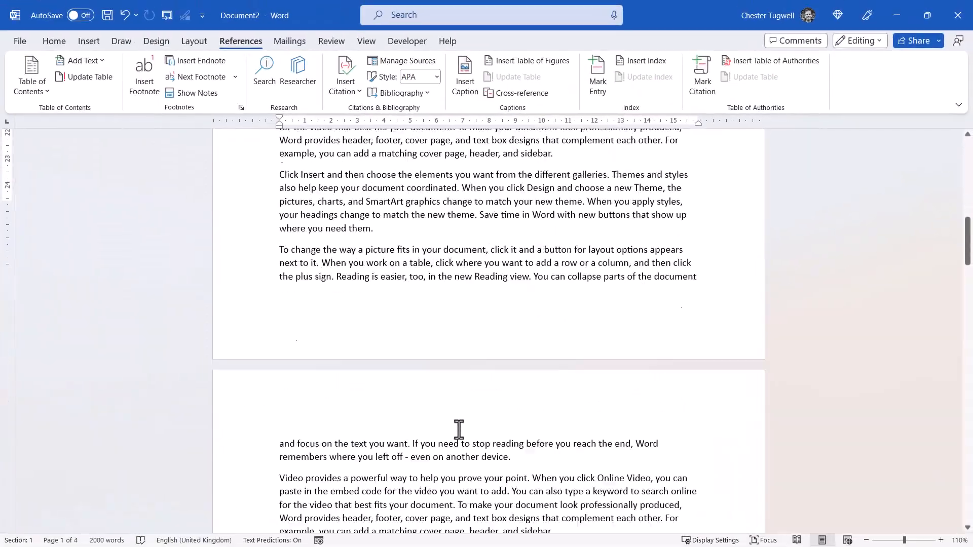
{"action": "scroll", "scroll_direction": "down", "scroll_amount": 3}
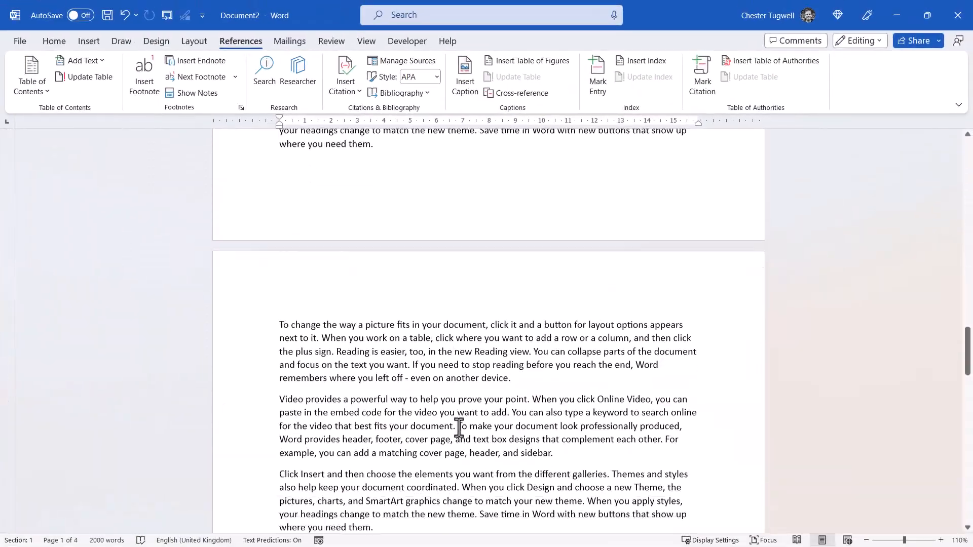
{"action": "scroll", "scroll_direction": "down", "scroll_amount": 3}
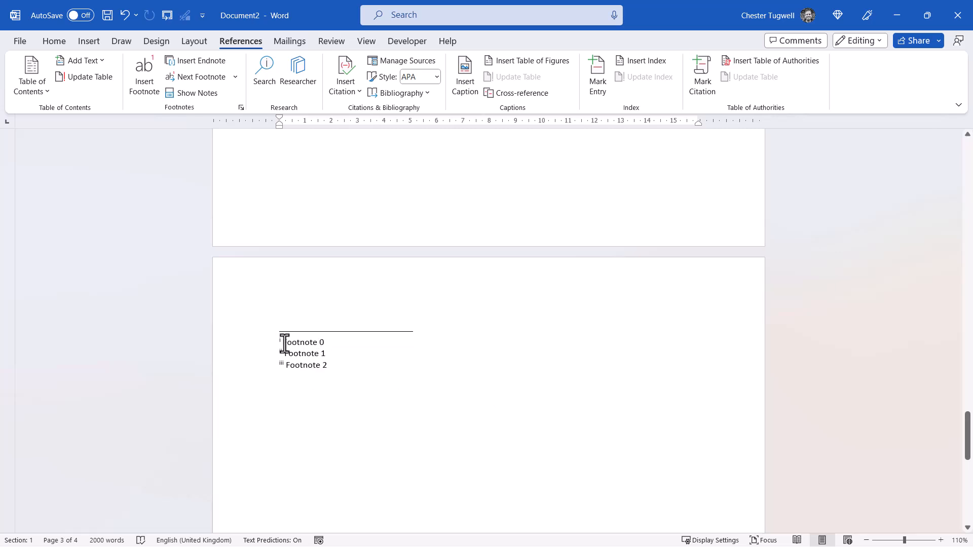
{"action": "mouse_move", "coordinate": [326, 346]}
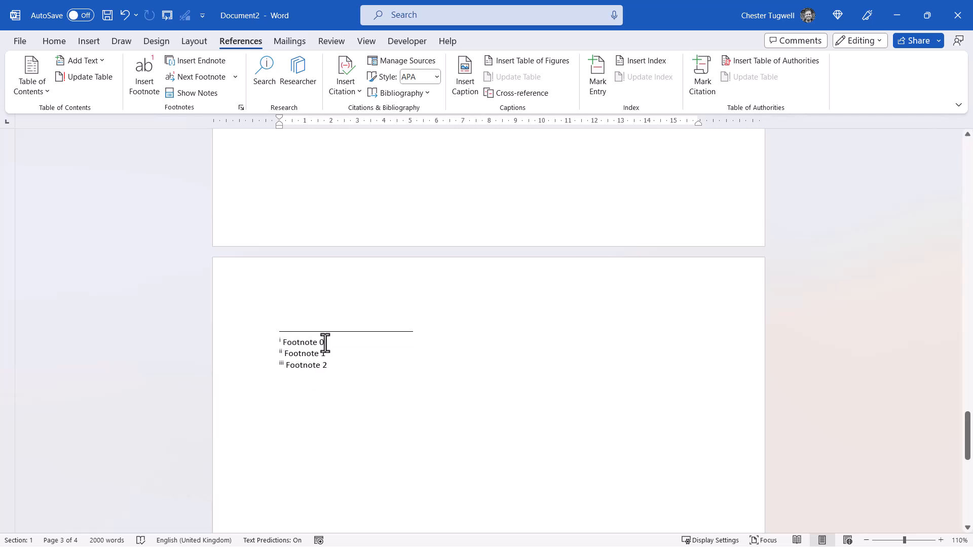
{"action": "scroll", "scroll_direction": "up", "scroll_amount": 3}
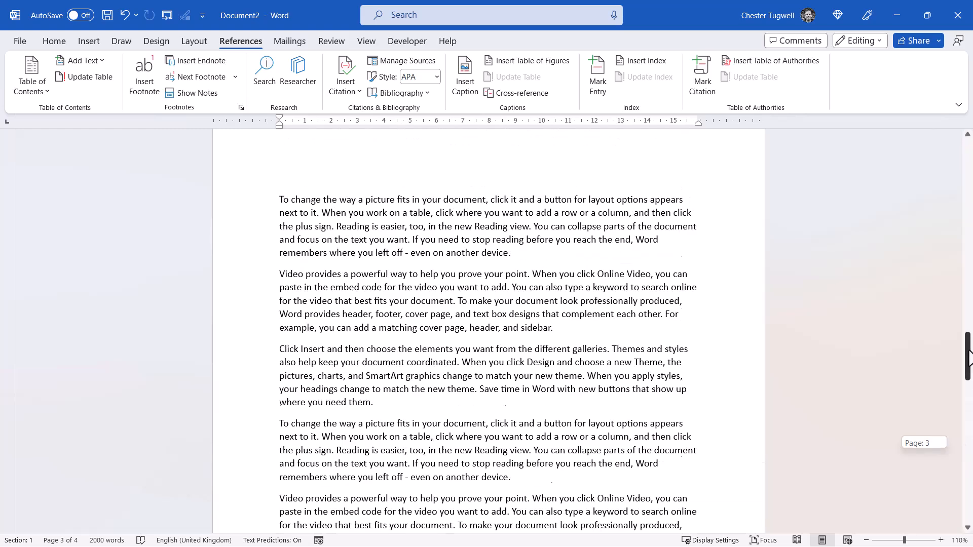
{"action": "scroll", "scroll_direction": "up", "scroll_amount": 3}
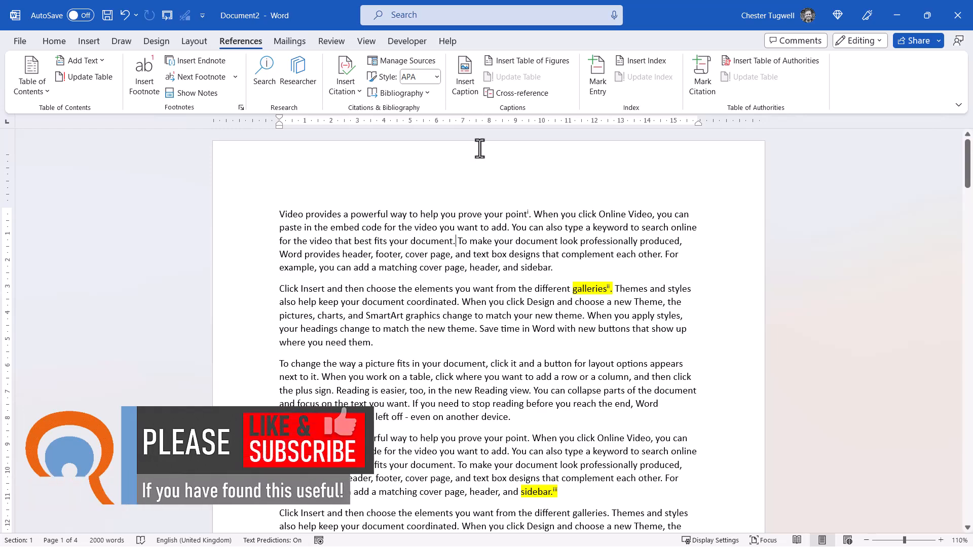
{"action": "mouse_move", "coordinate": [521, 92]}
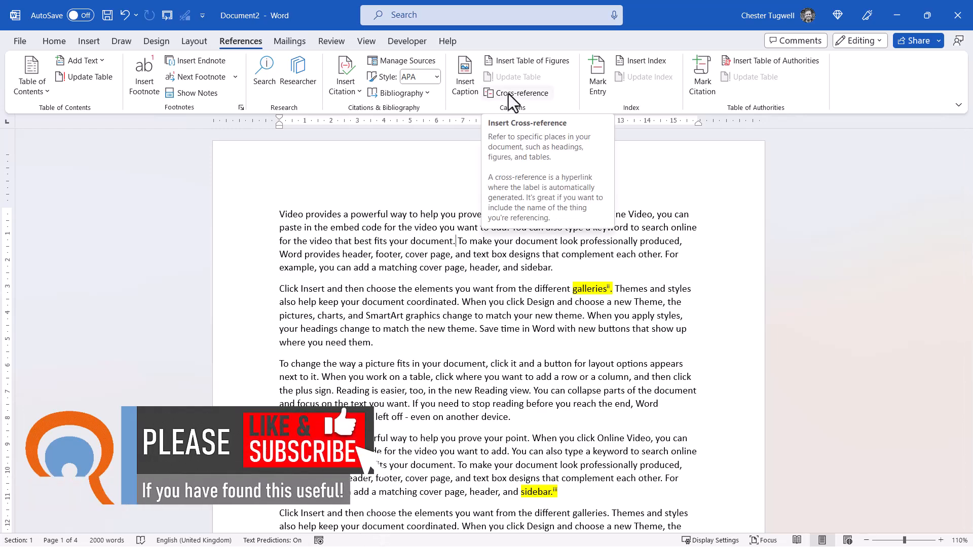
Step: Insert a formatted endnote-number cross-reference to the first endnote after the word document
{"action": "left_click", "coordinate": [522, 92]}
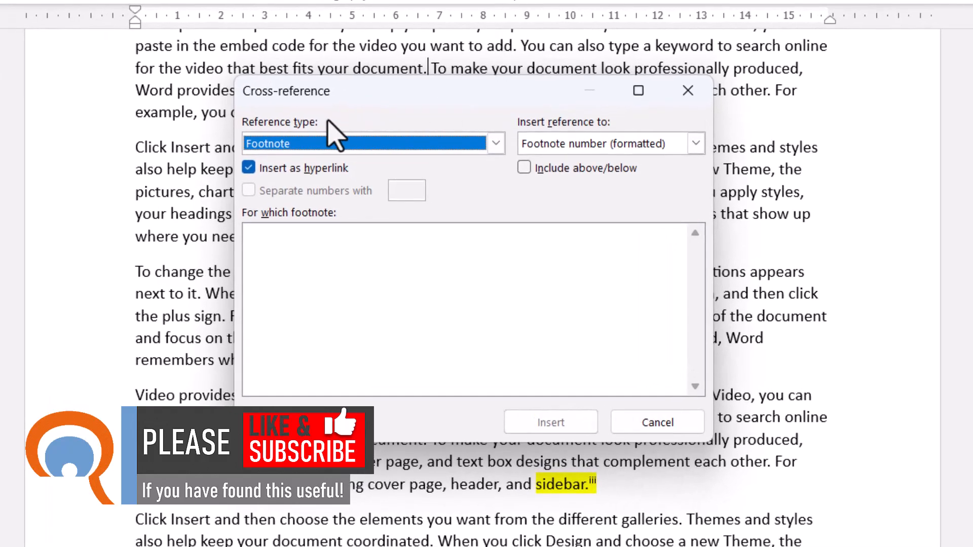
{"action": "left_click", "coordinate": [496, 143]}
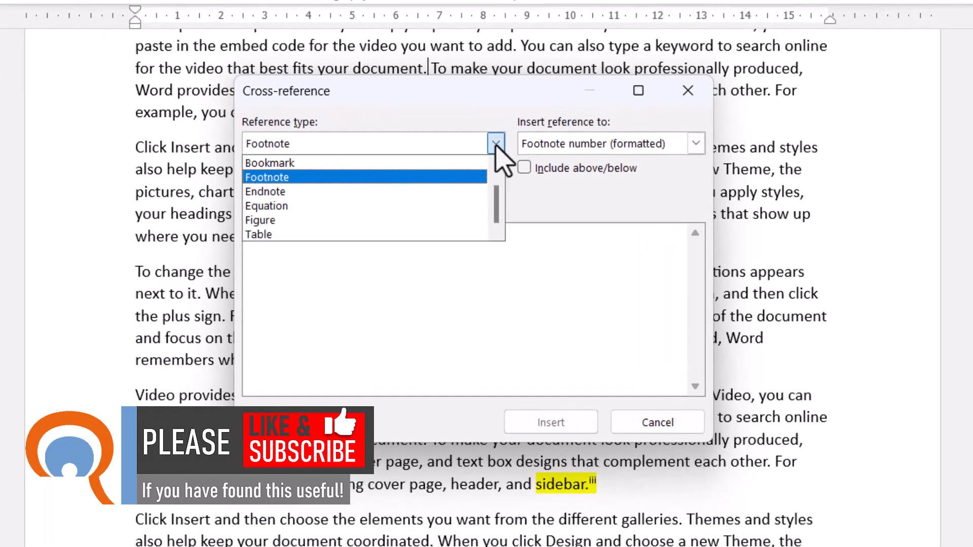
{"action": "left_click", "coordinate": [265, 192]}
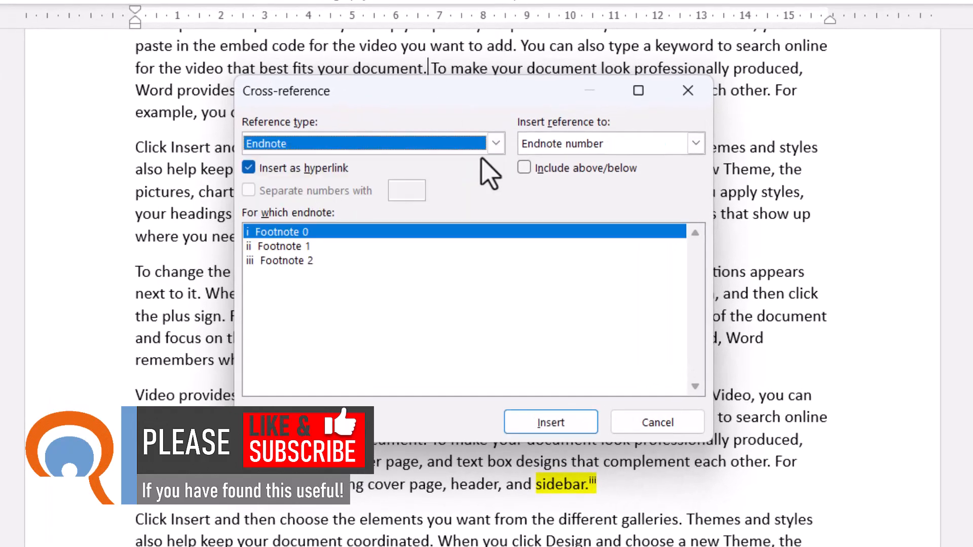
{"action": "left_click", "coordinate": [694, 143]}
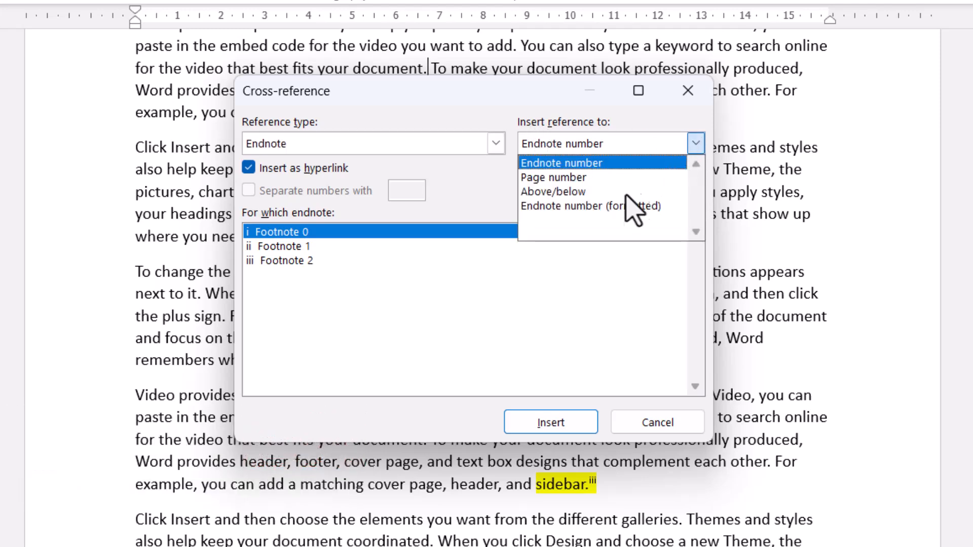
{"action": "left_click", "coordinate": [596, 206]}
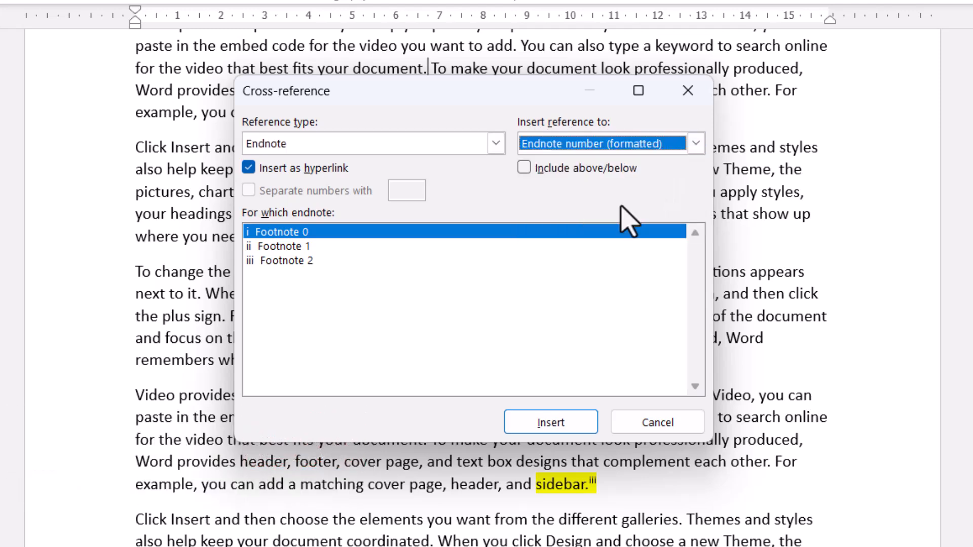
{"action": "mouse_move", "coordinate": [280, 239]}
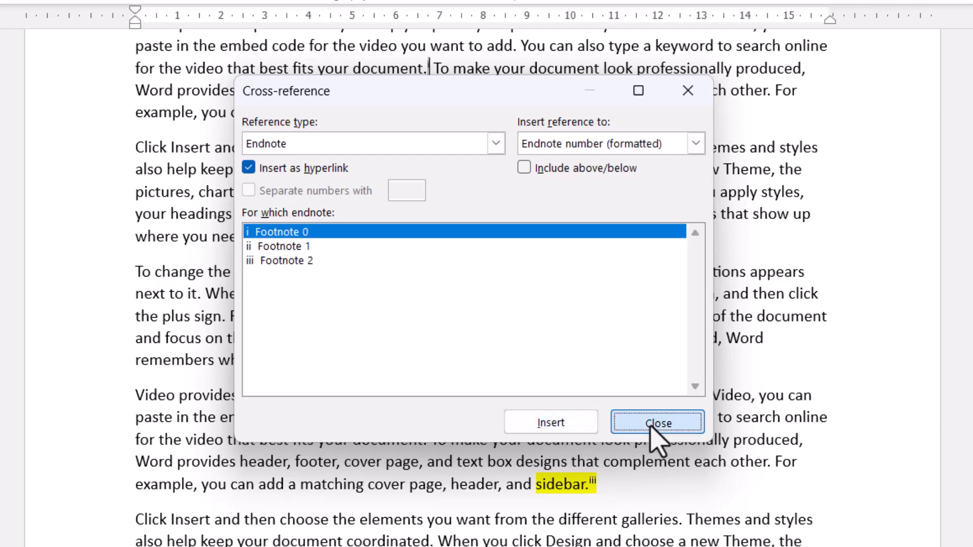
{"action": "left_click", "coordinate": [657, 423]}
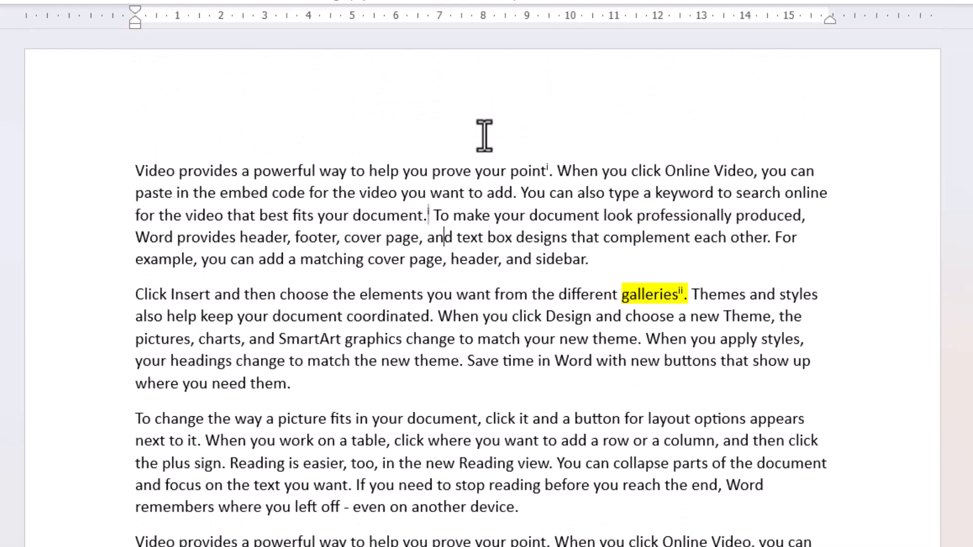
{"action": "mouse_move", "coordinate": [435, 238]}
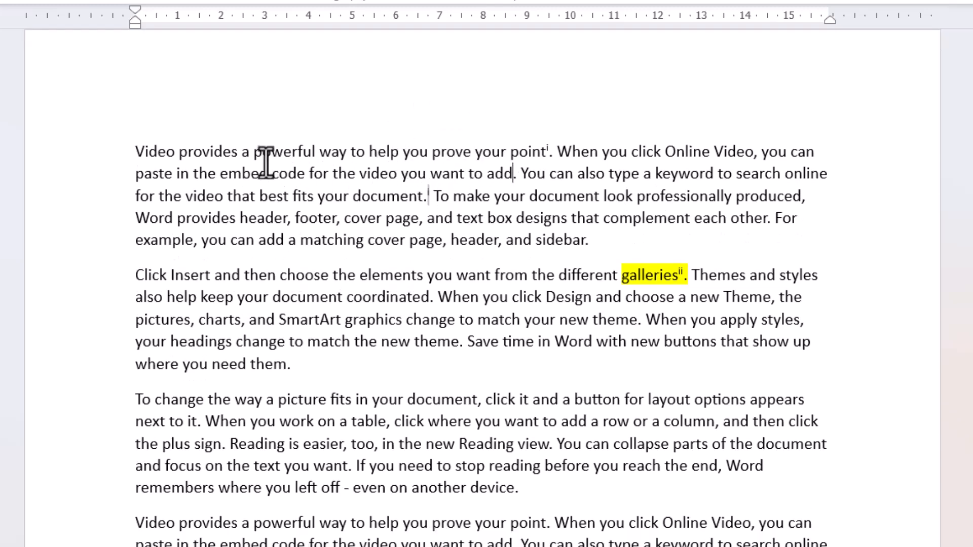
{"action": "mouse_move", "coordinate": [214, 158]}
{"action": "type", "text": "E"}
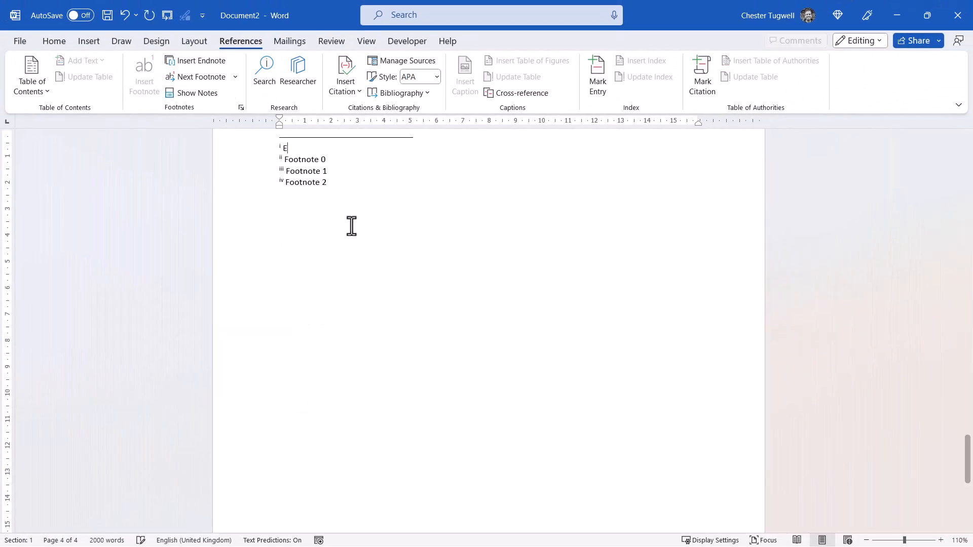
Step: Insert a new first endnote reading 'Endnote' after the word provides
{"action": "type", "text": "ndnote"}
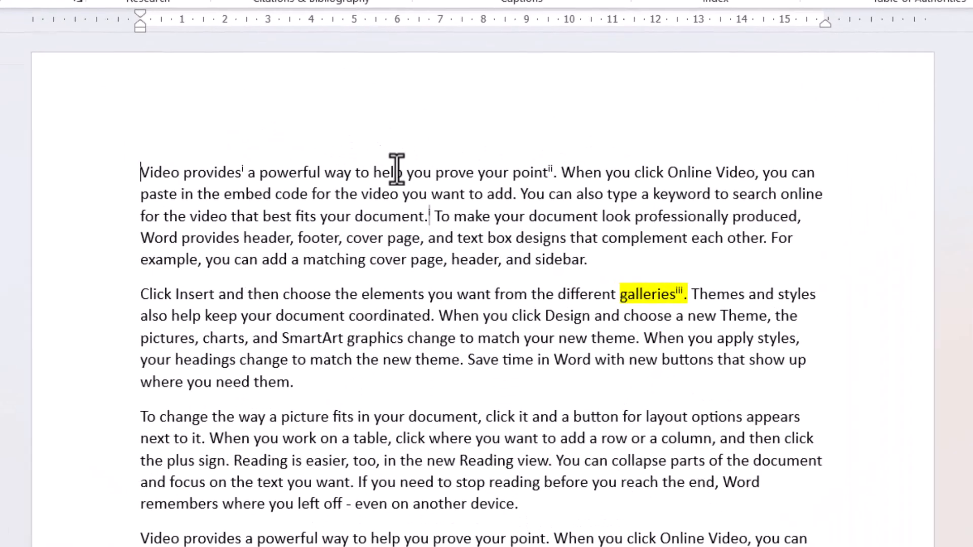
{"action": "mouse_move", "coordinate": [551, 170]}
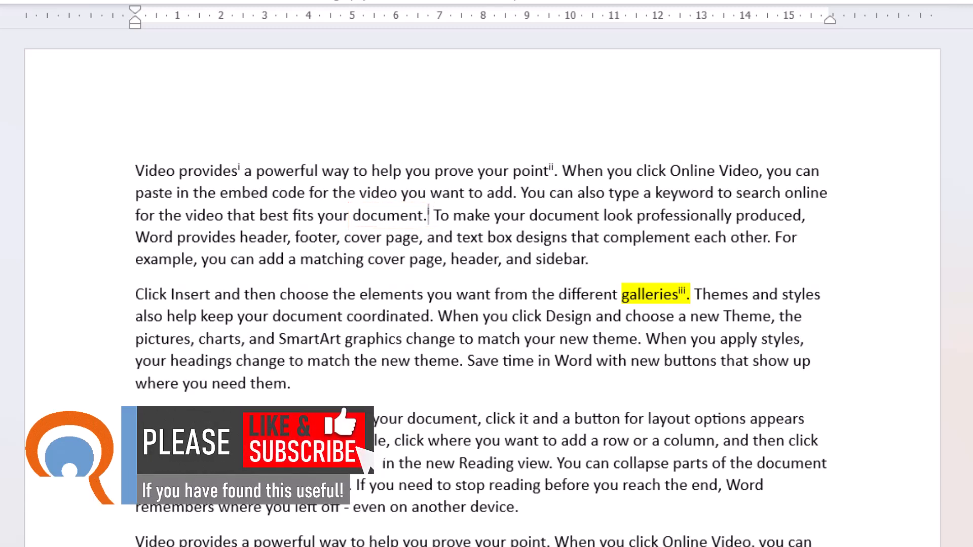
Step: Select the whole document and update all fields so the endnote reference shows ii
{"action": "key", "text": "ctrl+a"}
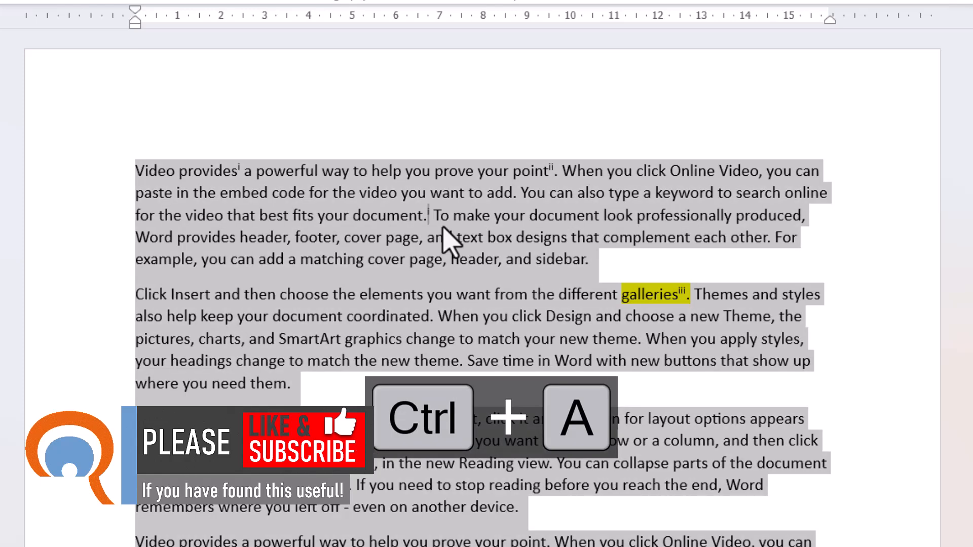
{"action": "key", "text": "F9"}
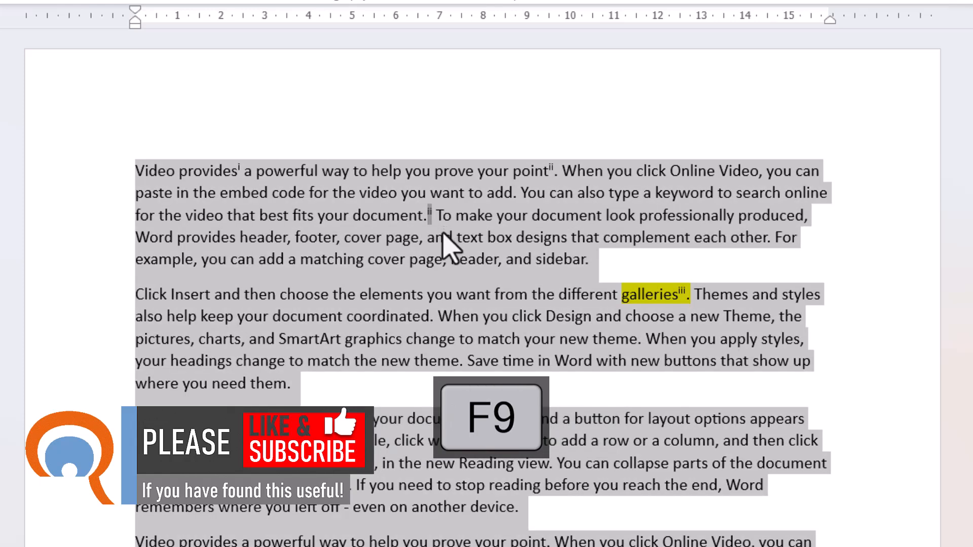